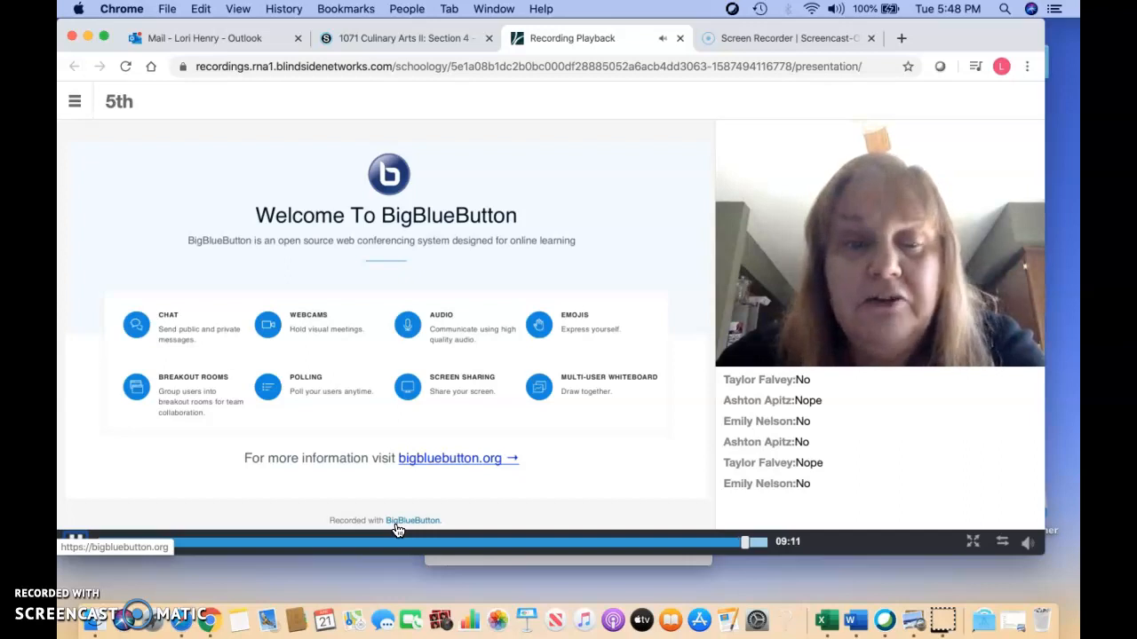
click(76, 542)
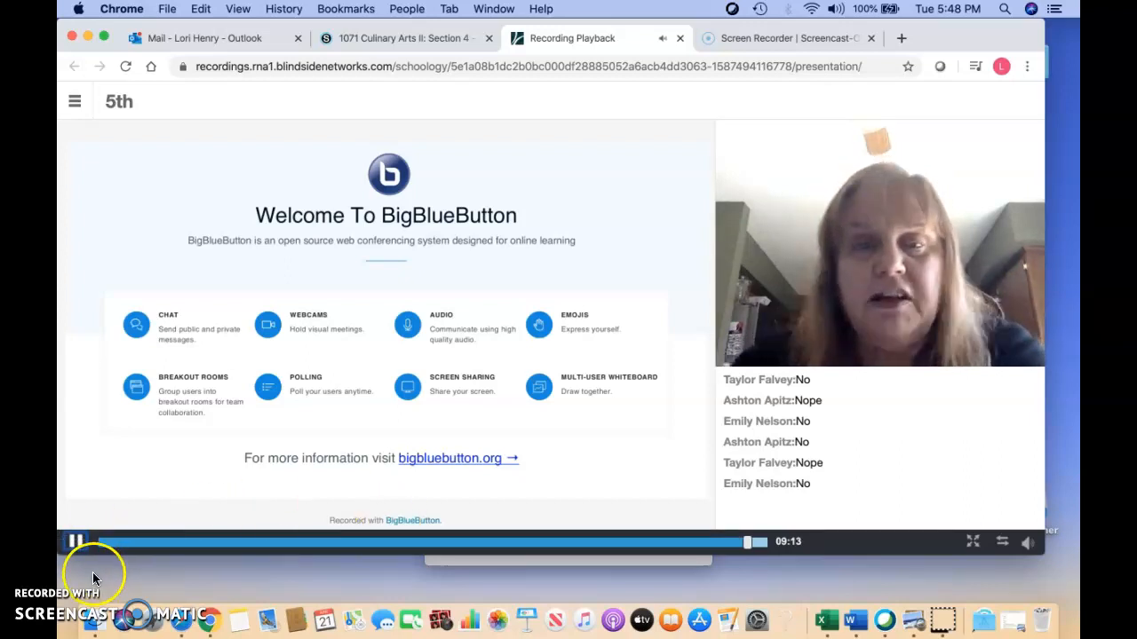